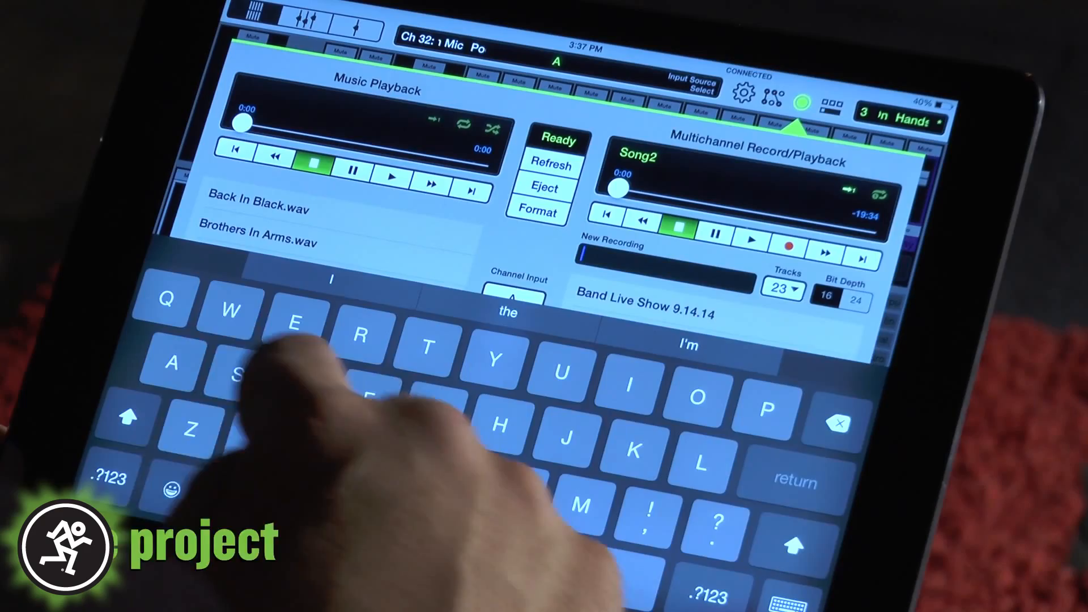
- Enter 'song 4' as the new multichannel recording's name and confirm it
type("son")
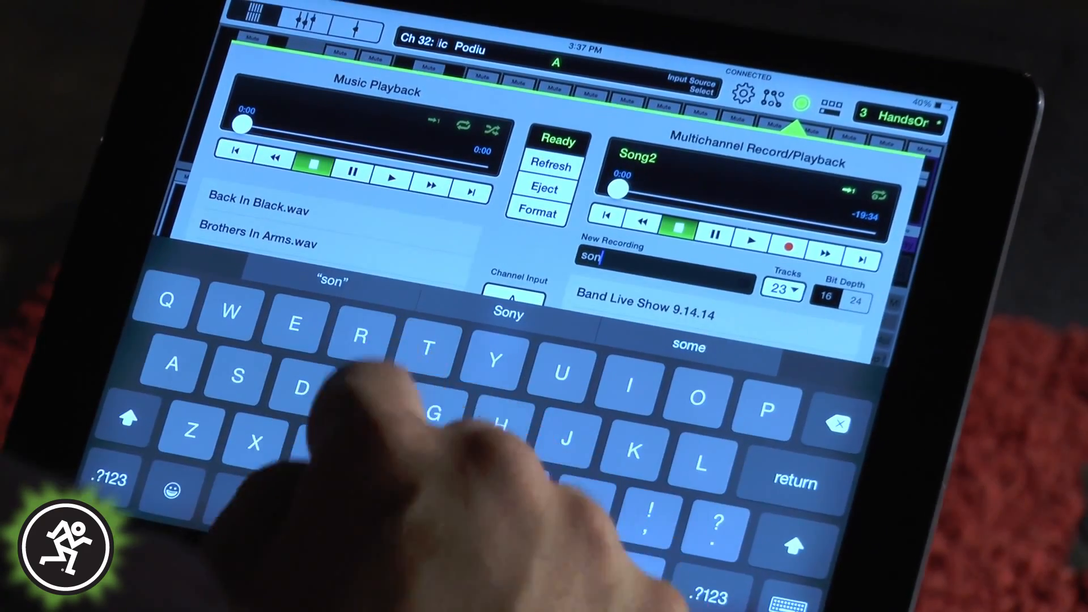
left_click(108, 479)
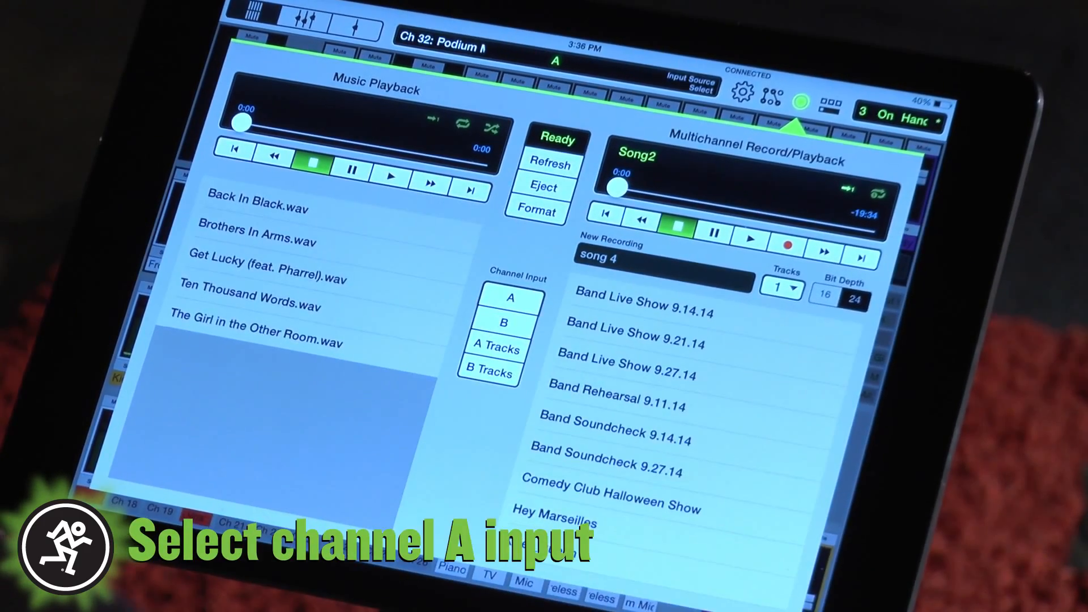
- Record song 4 with 24 tracks at 24-bit, then play back Hey Marseilles on channel B
left_click(781, 288)
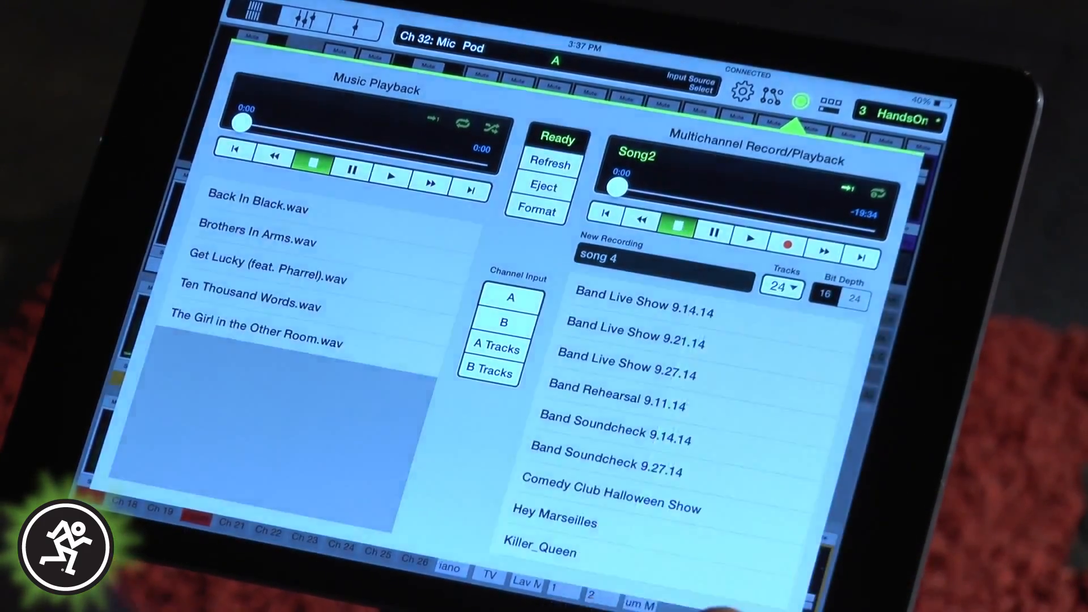
left_click(855, 299)
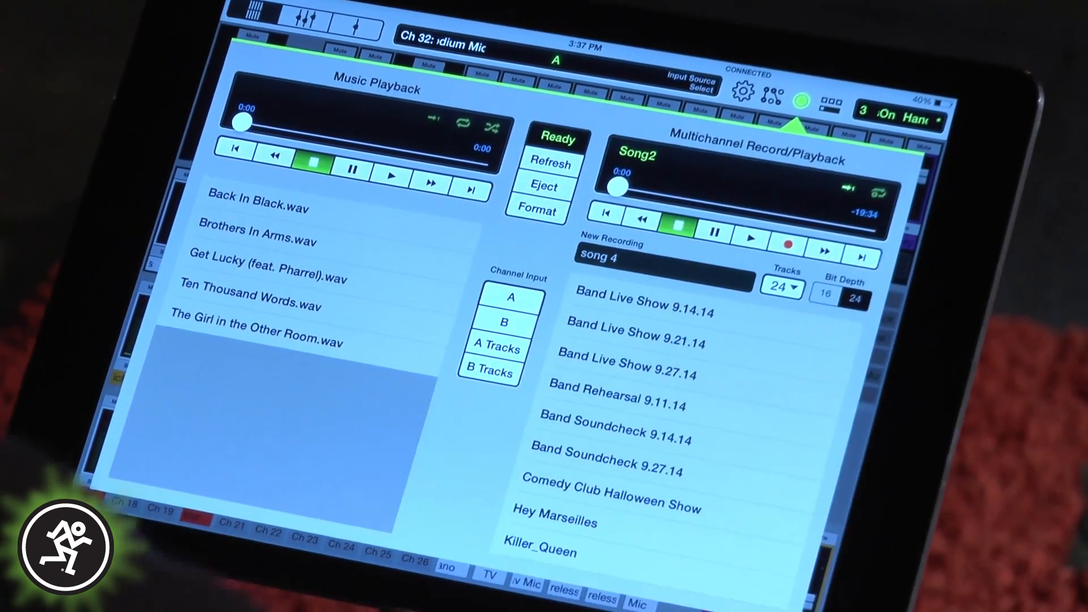
left_click(788, 245)
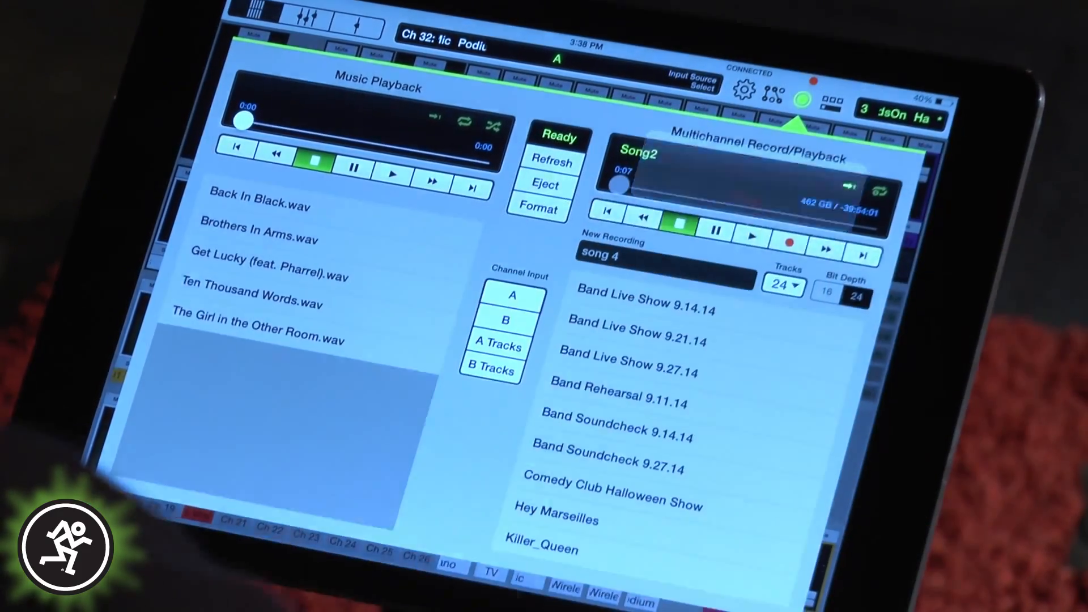
left_click(556, 519)
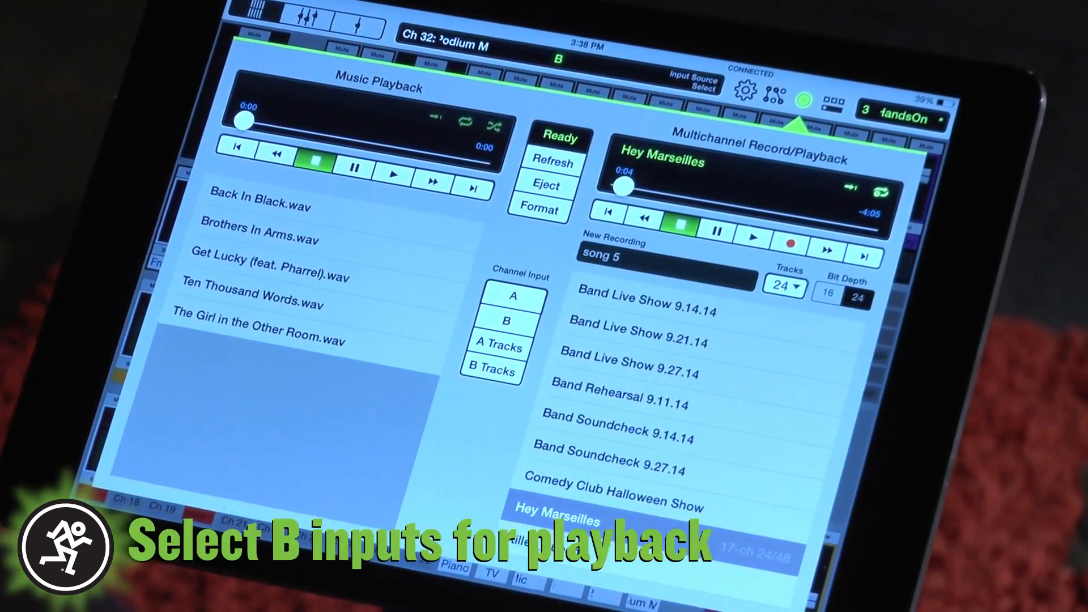
left_click(751, 233)
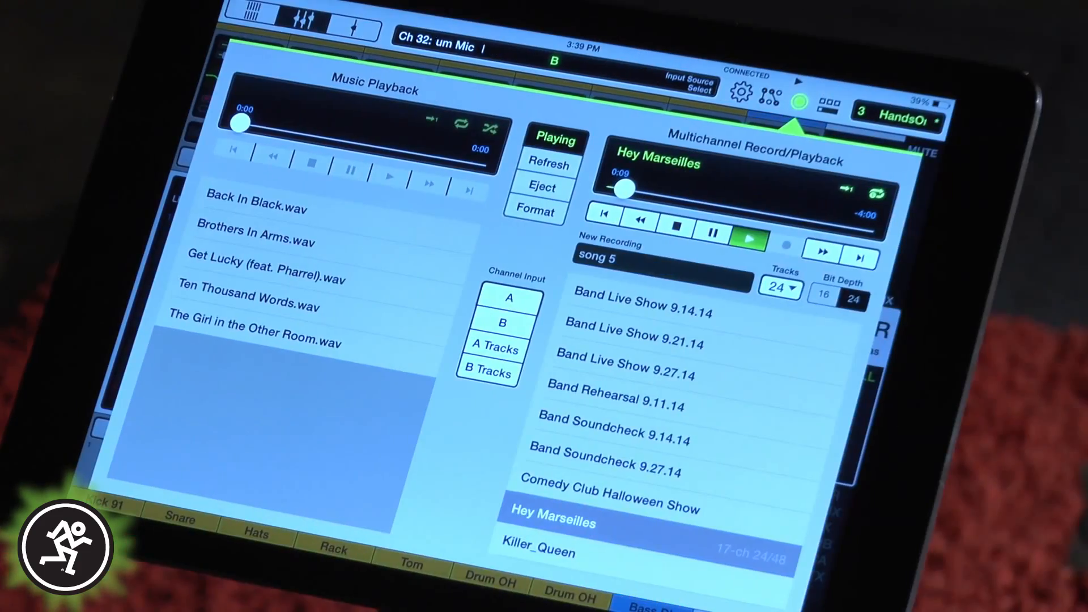